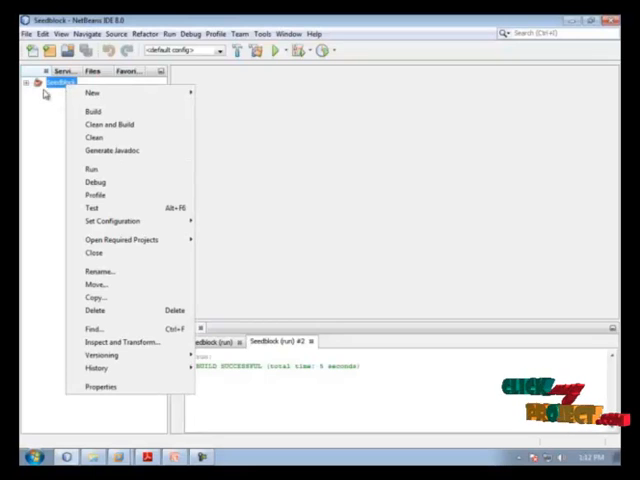
# Run Cloud.java from the Server source package to launch Bank Server 1.
pyautogui.click(30, 92)
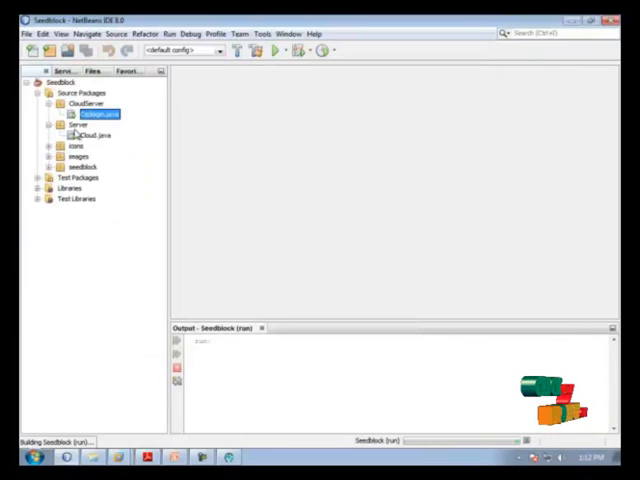
pyautogui.rightClick(85, 114)
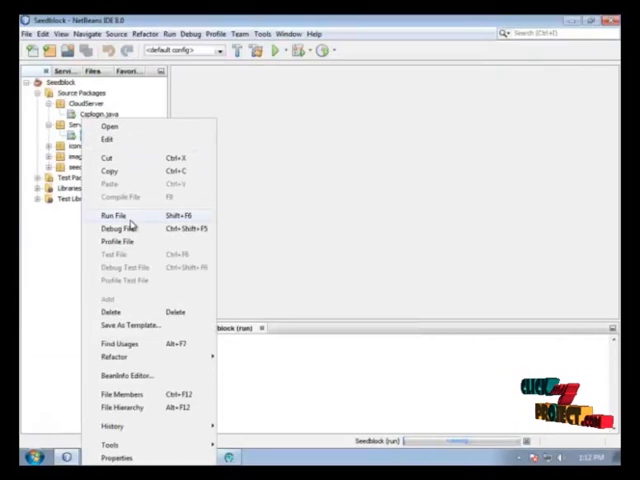
pyautogui.click(117, 216)
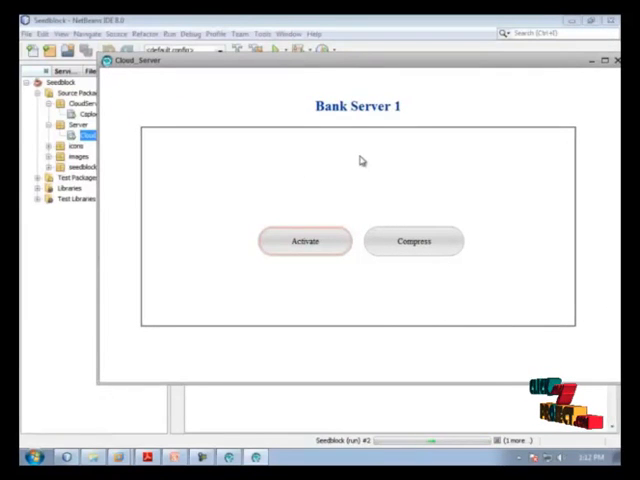
# Activate Bank Server 1, log in with admin credentials, and dismiss both confirmation messages.
pyautogui.click(305, 241)
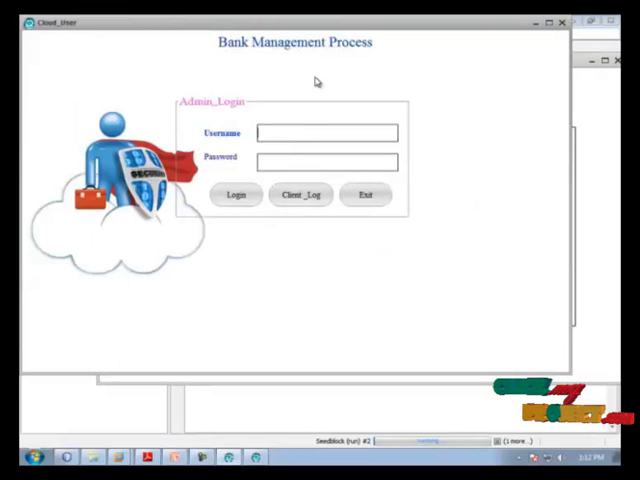
pyautogui.write('admin')
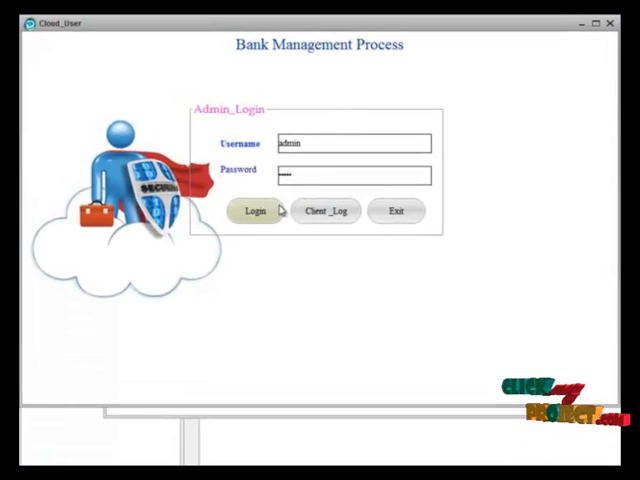
pyautogui.click(256, 211)
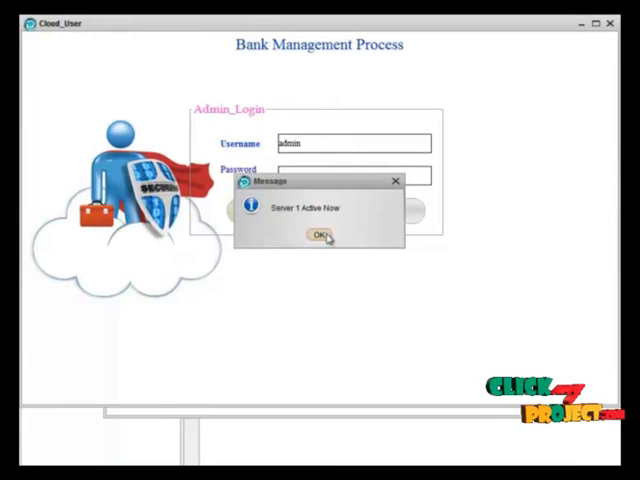
pyautogui.click(317, 234)
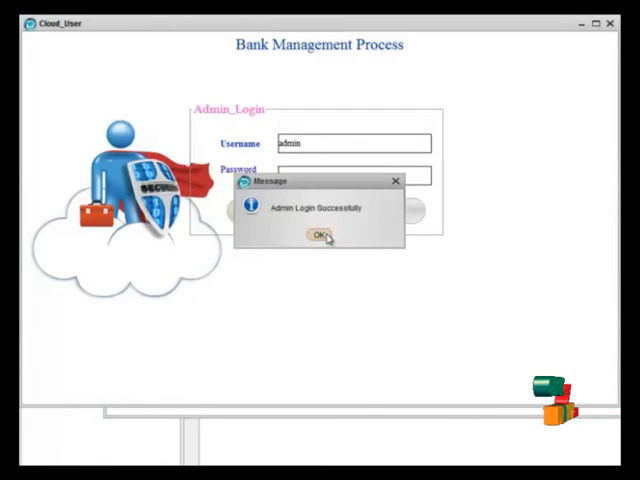
pyautogui.click(318, 235)
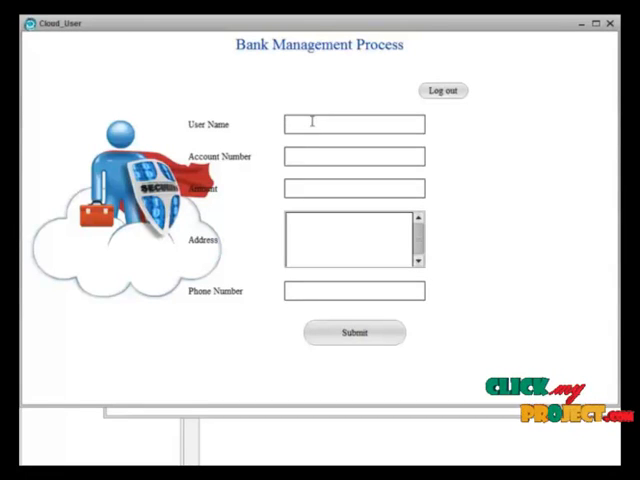
# Enter user name viky, account number 555 and amount 5001.
pyautogui.write('M')
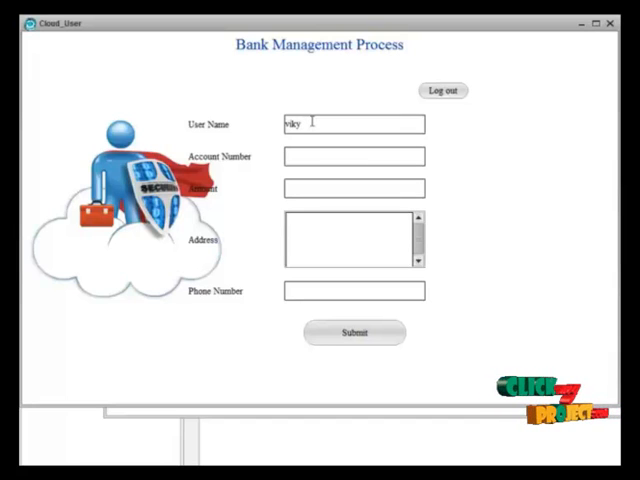
pyautogui.write('555')
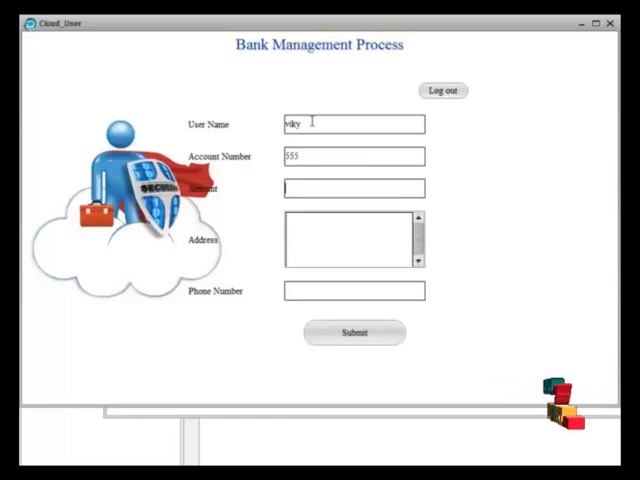
pyautogui.write('5')
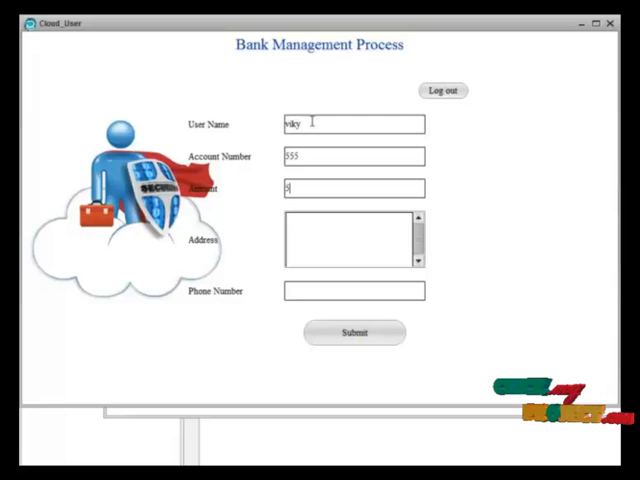
pyautogui.write('001')
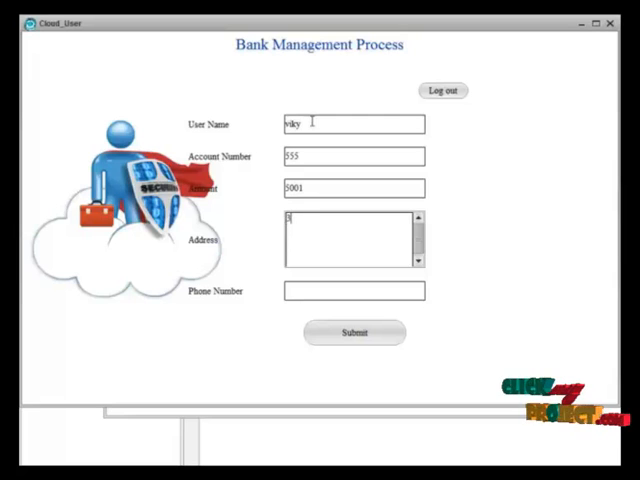
# Enter the Covai address '33,k amar st. covai 65858' and phone number 90000000.
pyautogui.write('33,k')
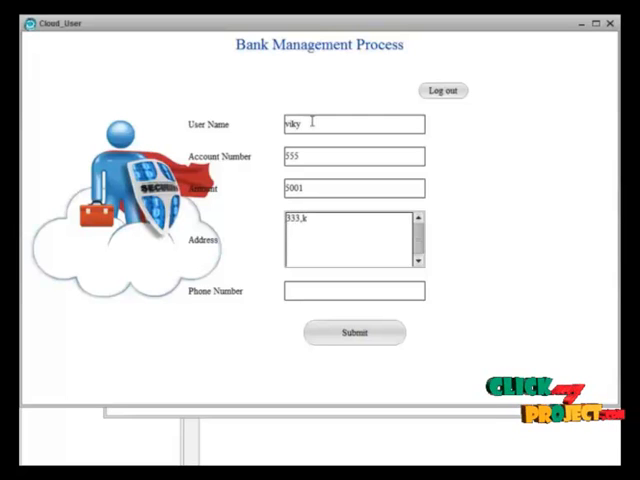
pyautogui.write('amaraja r')
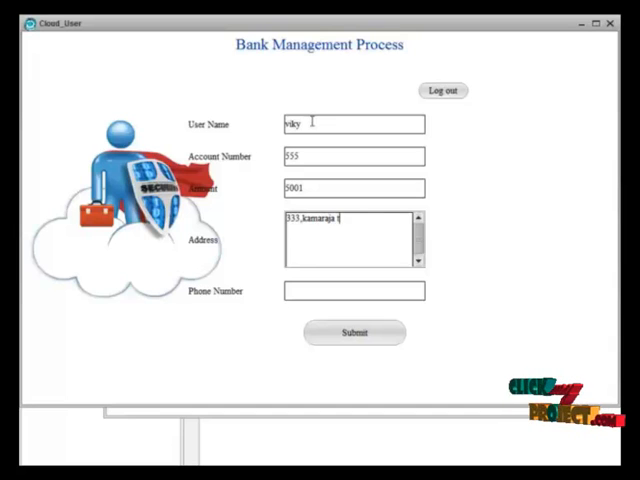
pyautogui.write('st.')
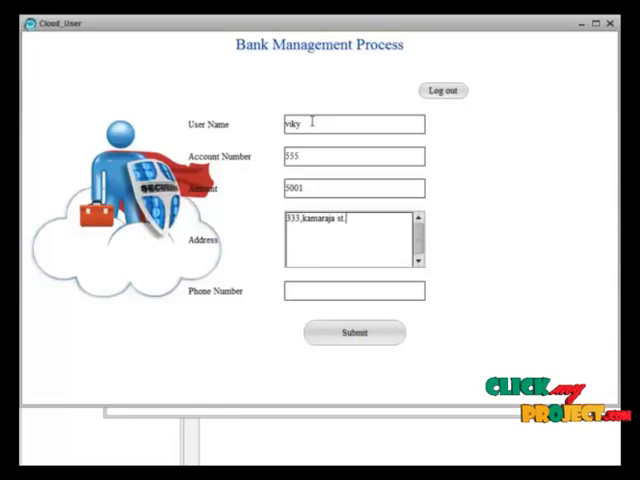
pyautogui.write('c')
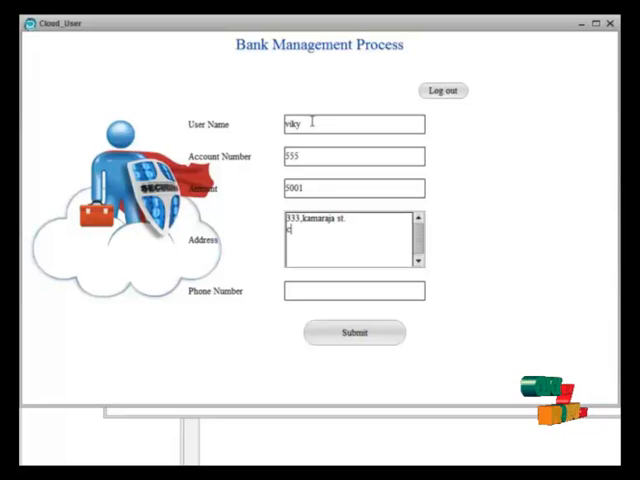
pyautogui.write('covai-')
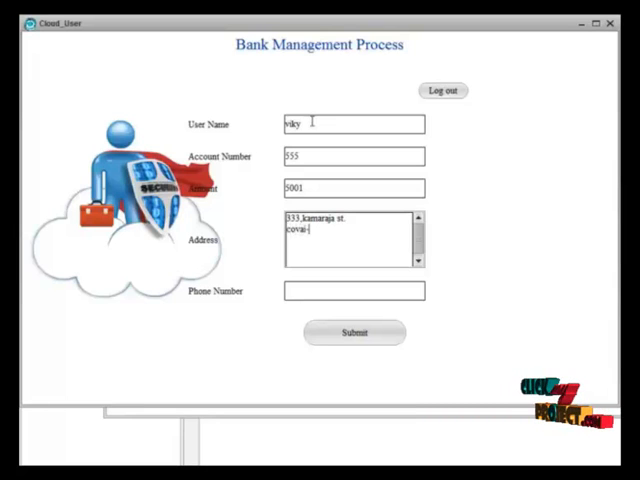
pyautogui.write('658585')
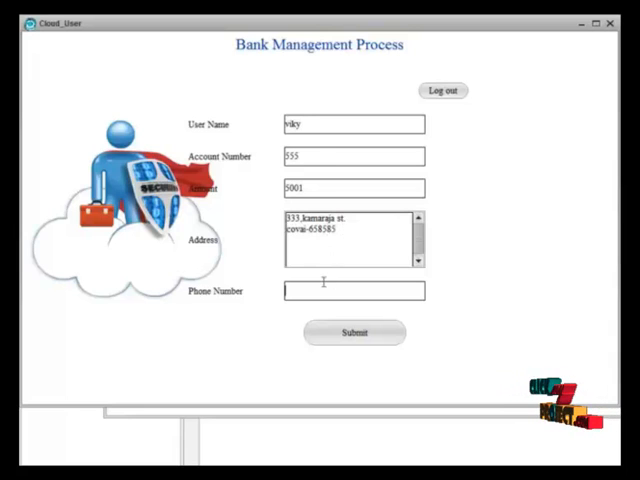
pyautogui.write('90000000')
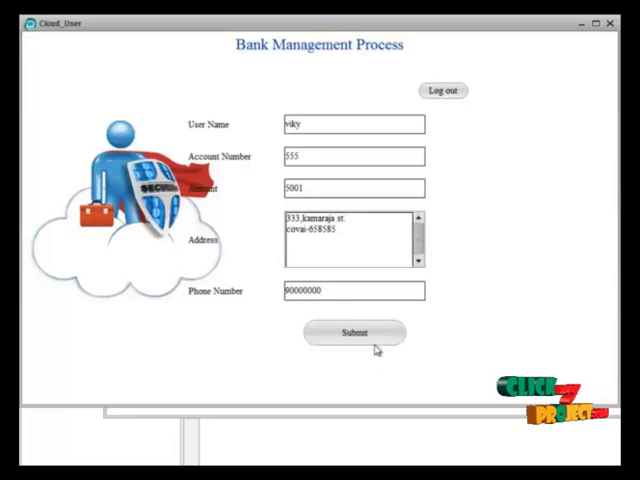
# Submit the registration, acknowledge Register Success, and switch to the client login form.
pyautogui.click(354, 332)
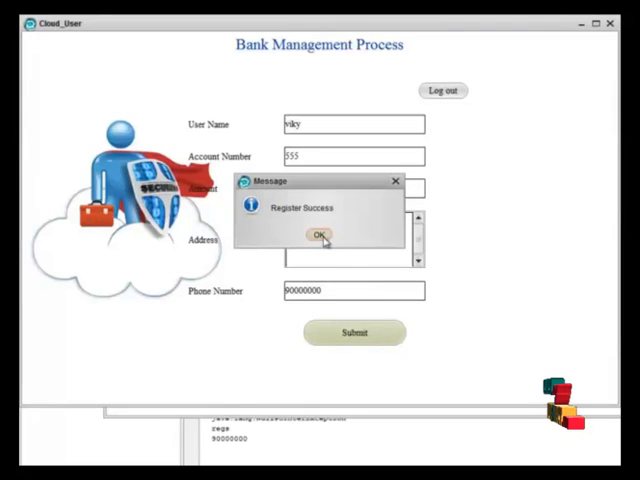
pyautogui.click(315, 235)
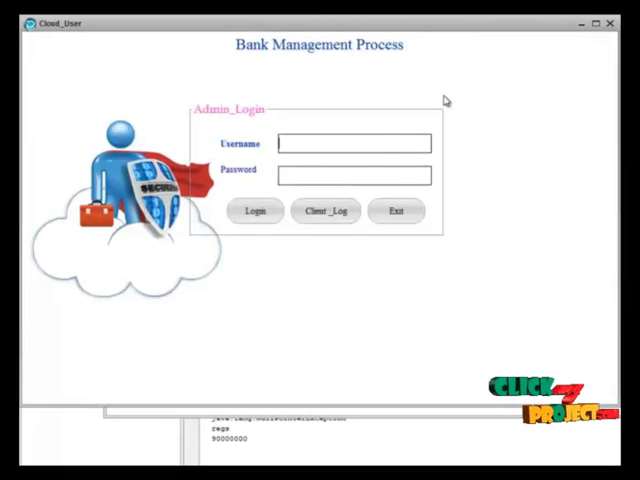
pyautogui.click(324, 211)
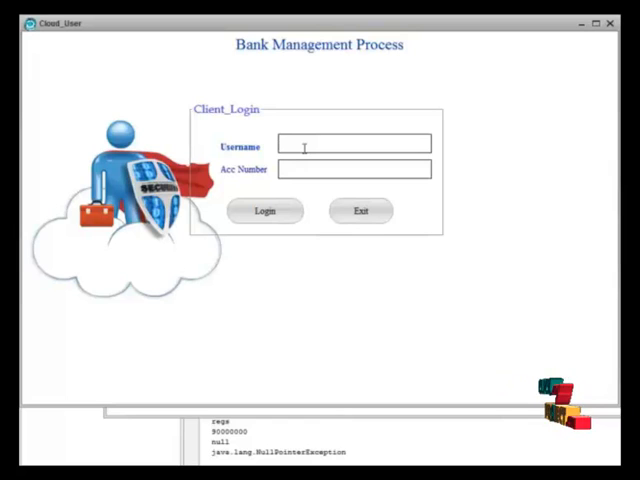
# Log in as client viky with account number 555 and dismiss both login messages.
pyautogui.write('N')
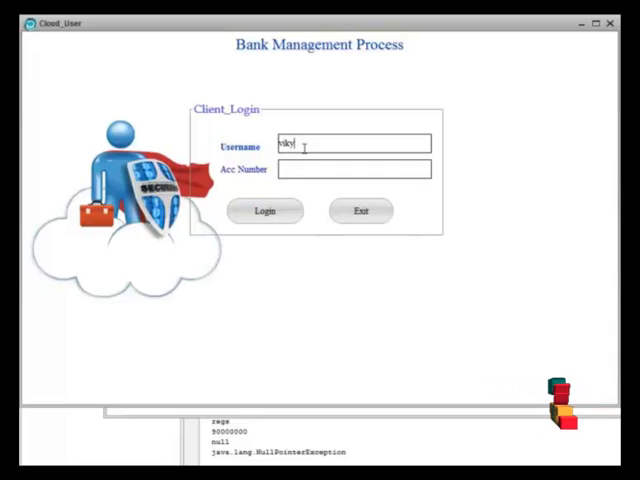
pyautogui.click(353, 170)
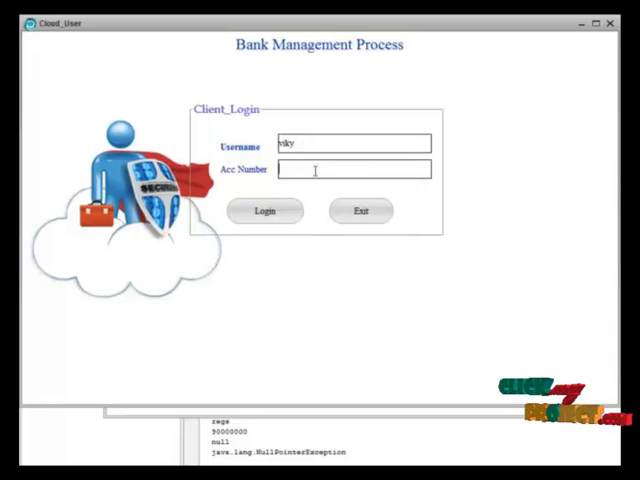
pyautogui.write('555')
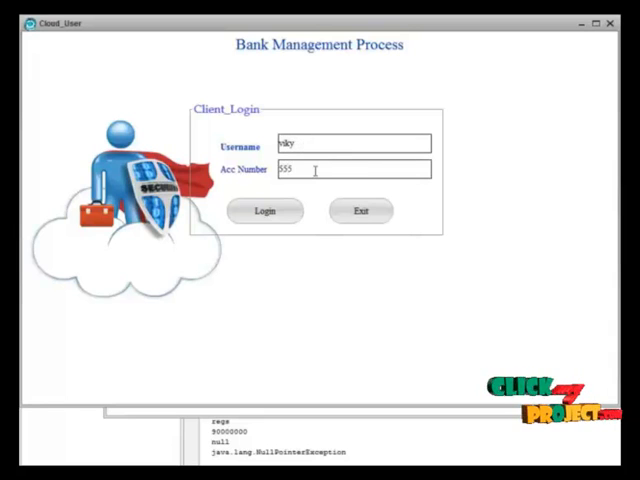
pyautogui.click(265, 211)
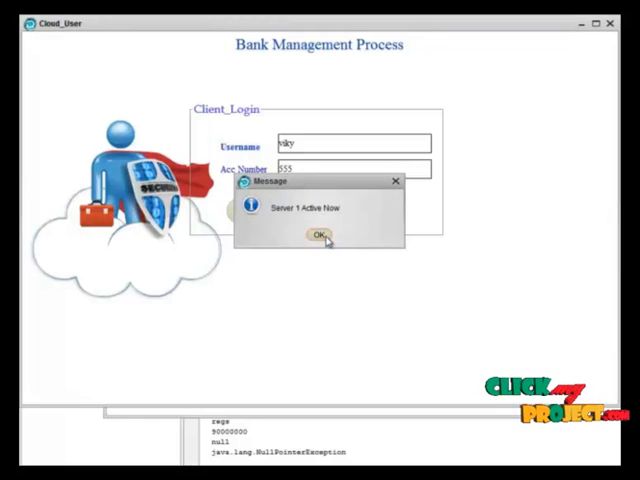
pyautogui.click(318, 234)
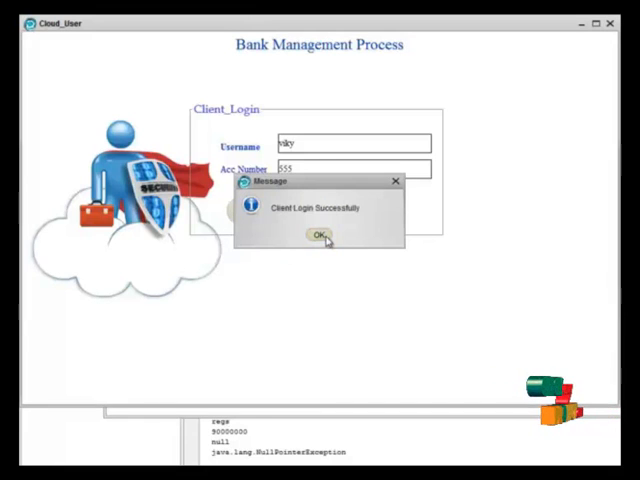
pyautogui.click(316, 234)
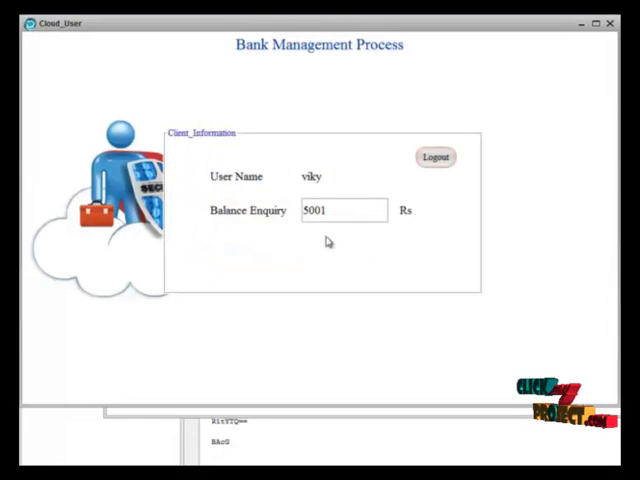